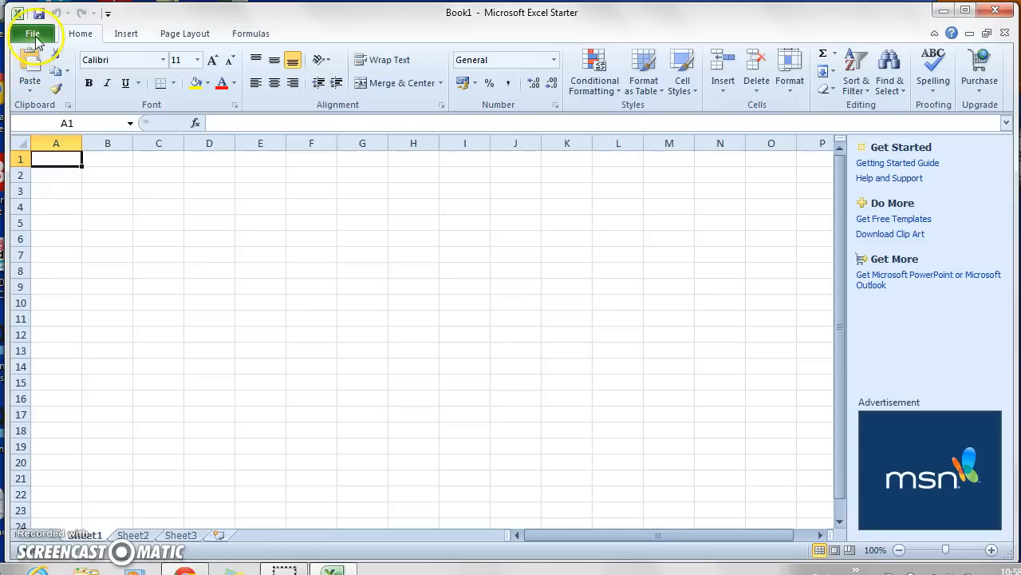
Start opening an existing workbook from the File tab's Open command.
left_click(32, 33)
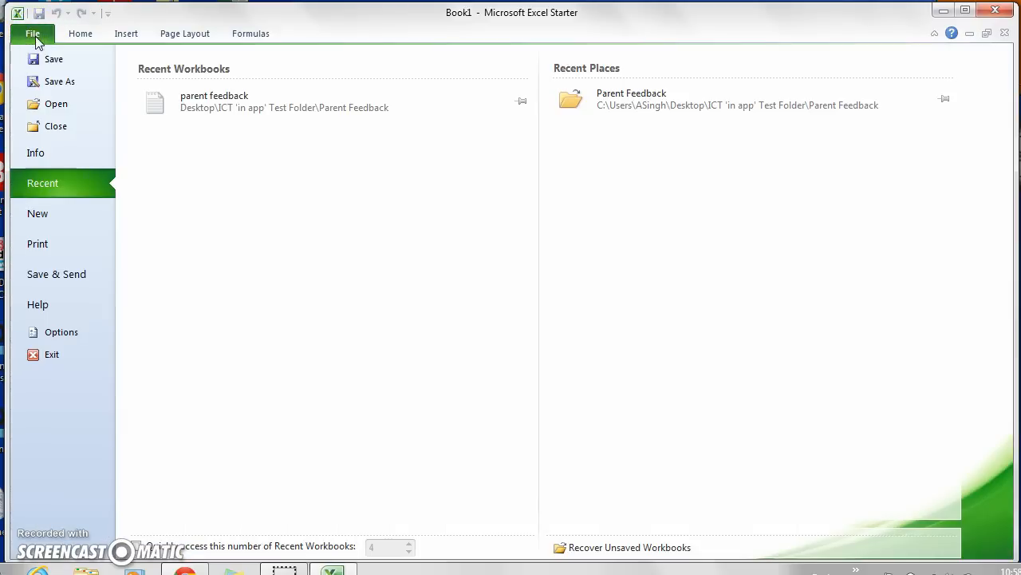
mouse_move(56, 104)
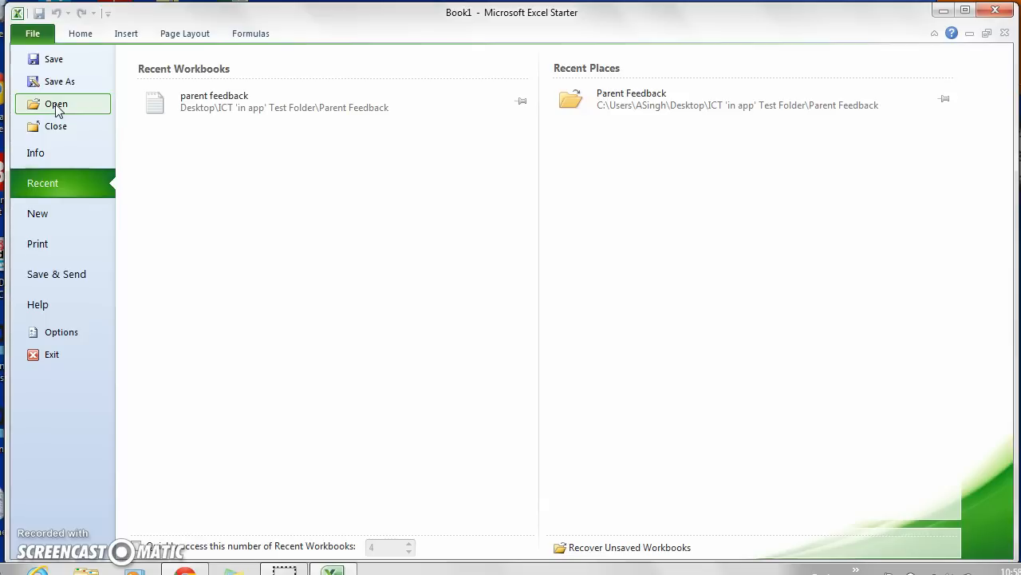
left_click(79, 32)
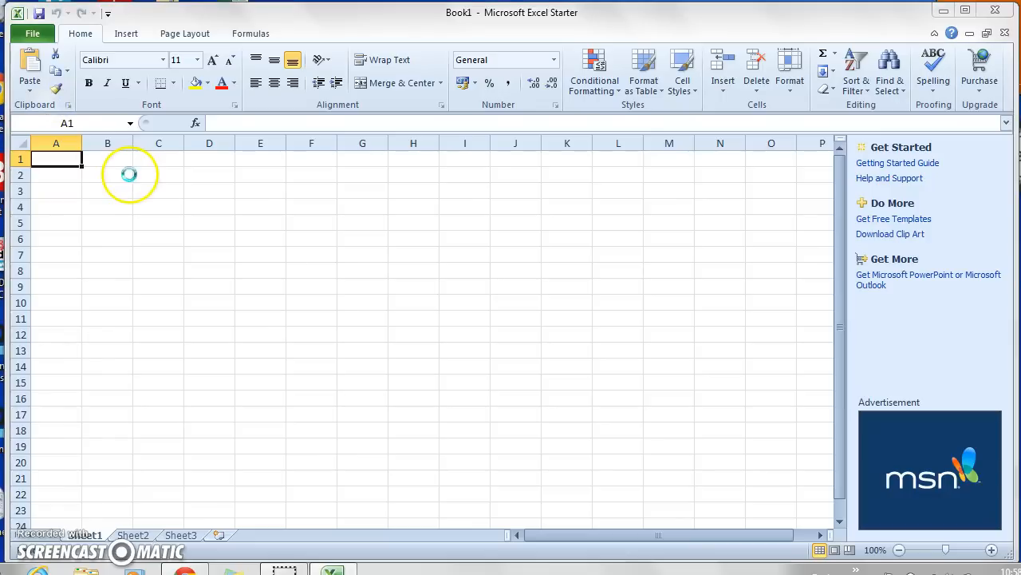
Show the Desktop's contents in the Open dialog and scroll to the ICT test folder.
left_click(32, 34)
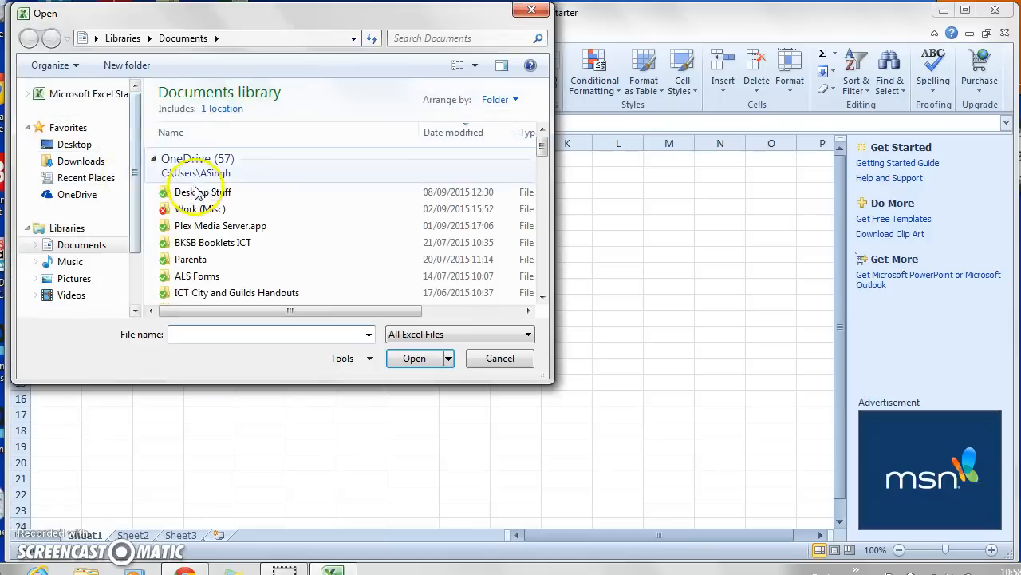
left_click(73, 144)
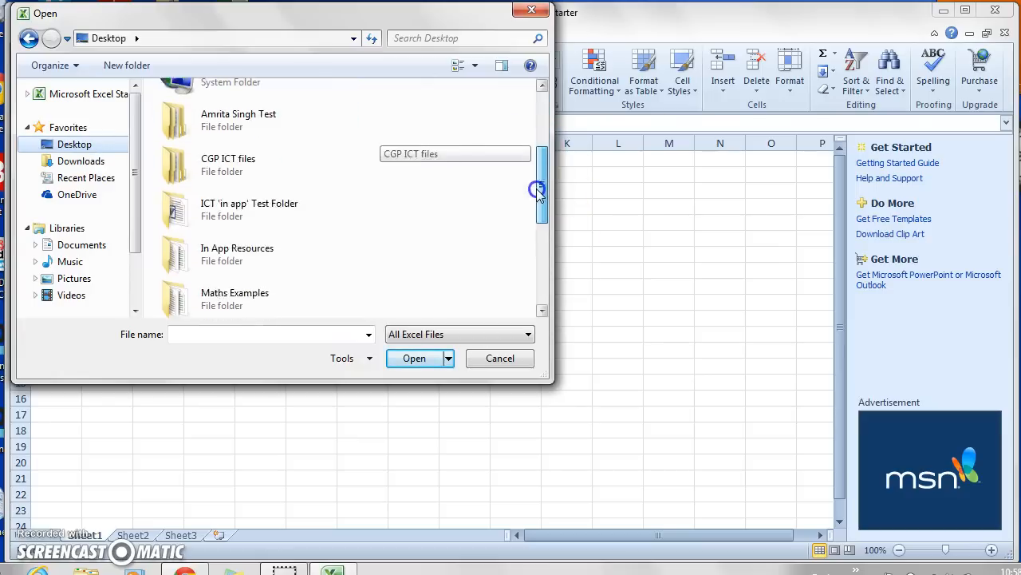
scroll("down", 3)
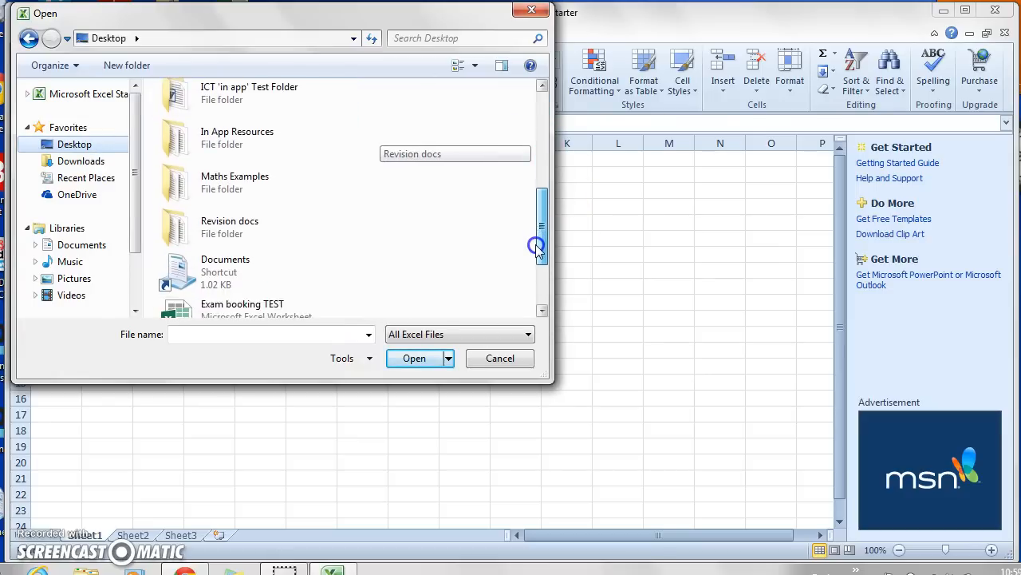
scroll("down", 3)
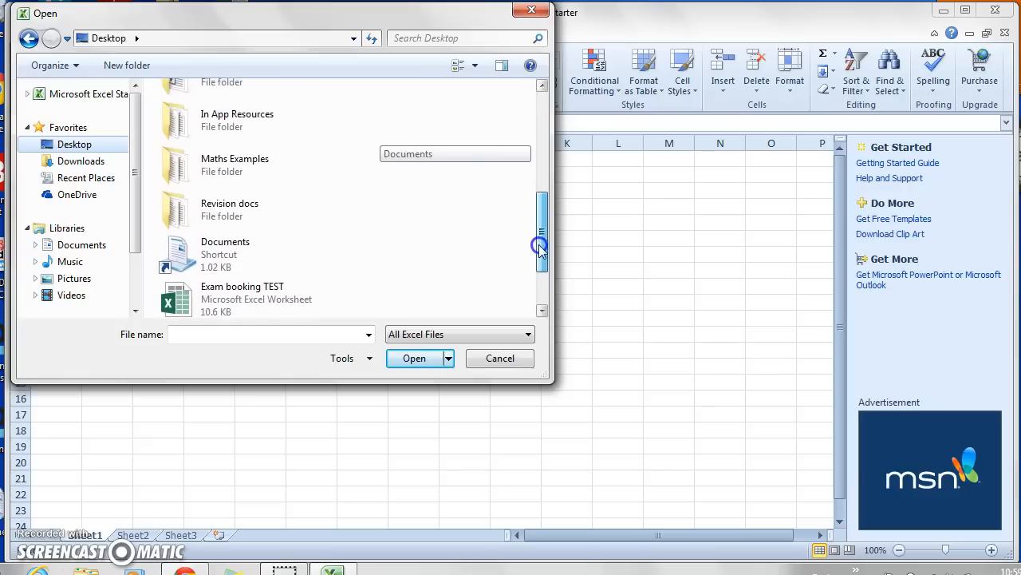
left_click_drag(542, 246, 543, 198)
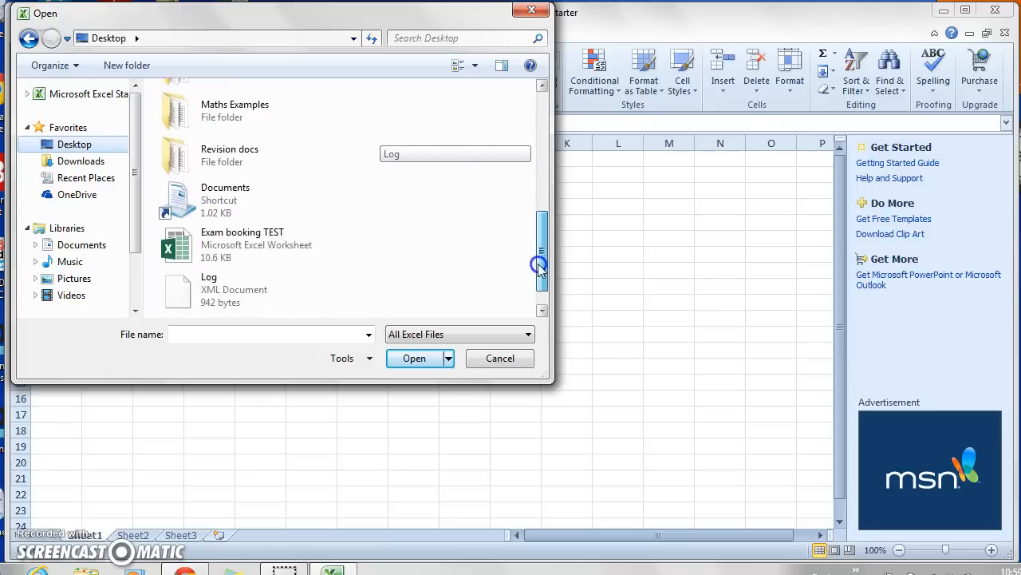
left_click_drag(541, 263, 541, 112)
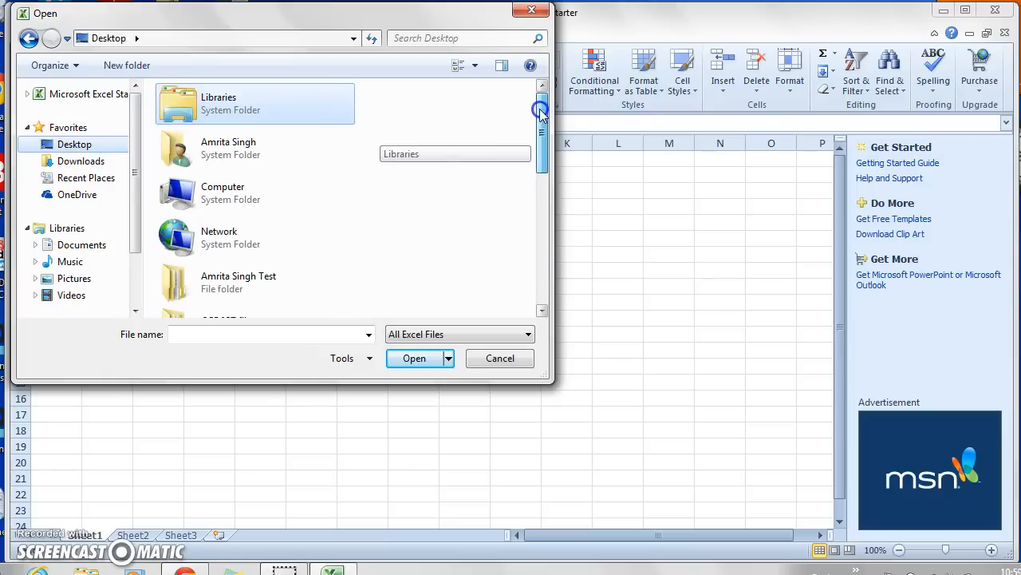
scroll("down", 3)
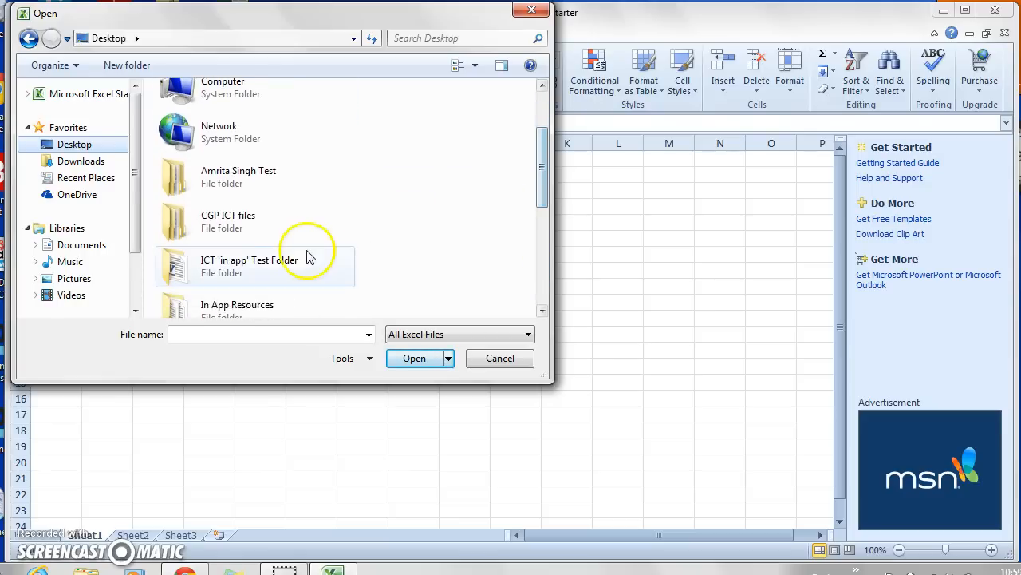
Go into ICT 'in app' Test Folder and then its Parent Feedback folder.
double_click(249, 265)
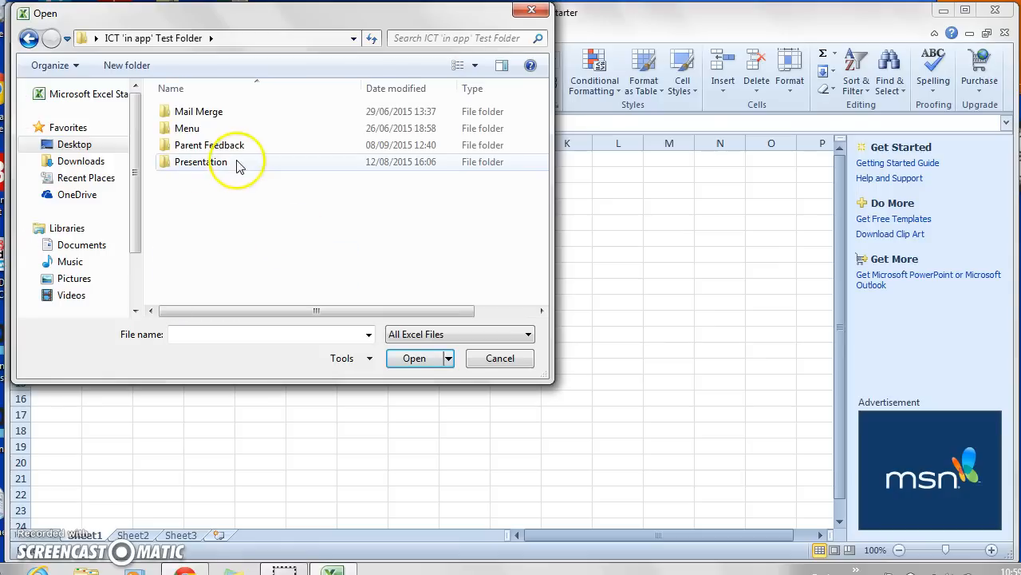
double_click(211, 144)
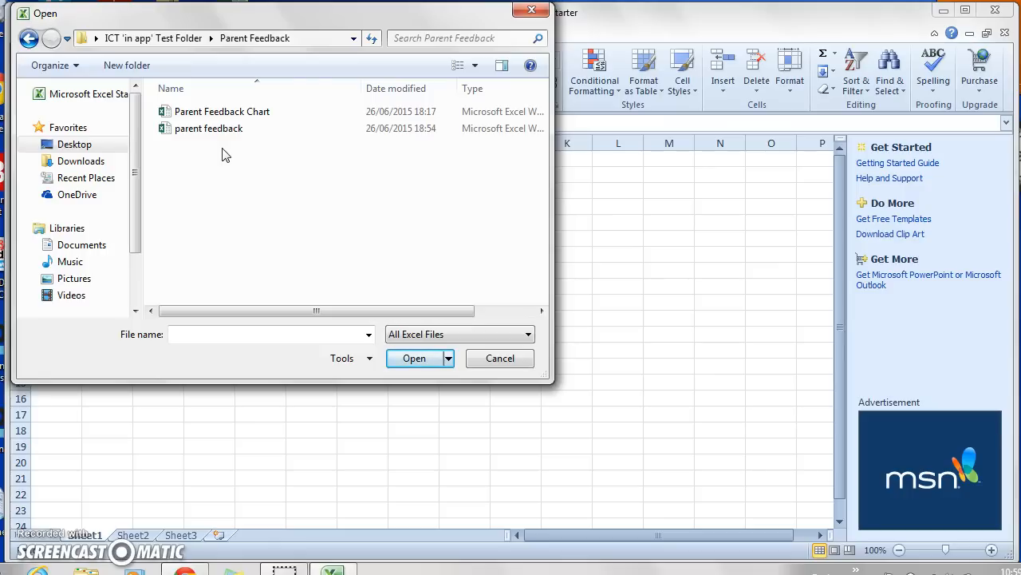
mouse_move(491, 286)
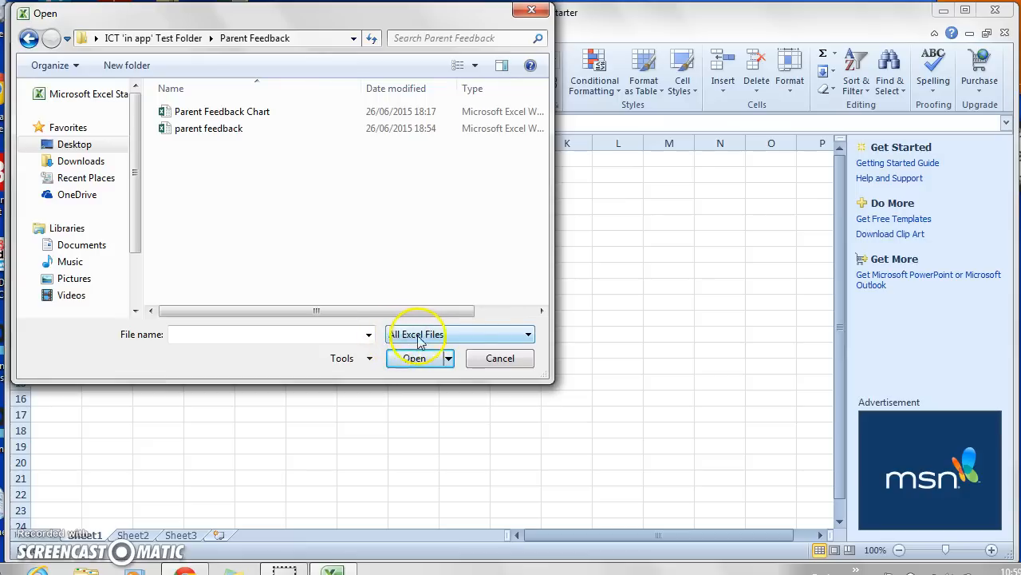
mouse_move(396, 342)
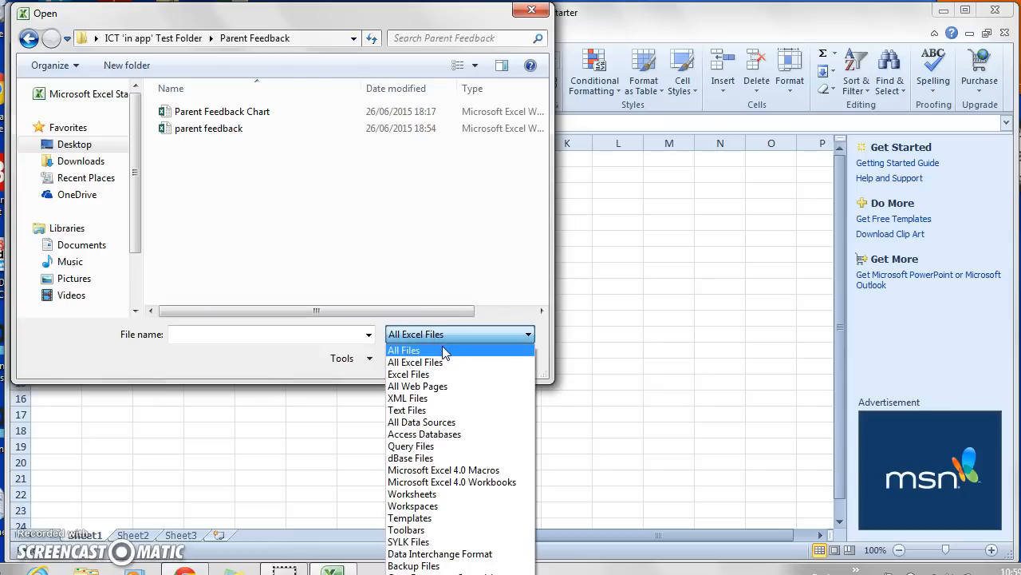
Switch the file type filter to All Files so the parent feedback text file appears.
left_click(404, 350)
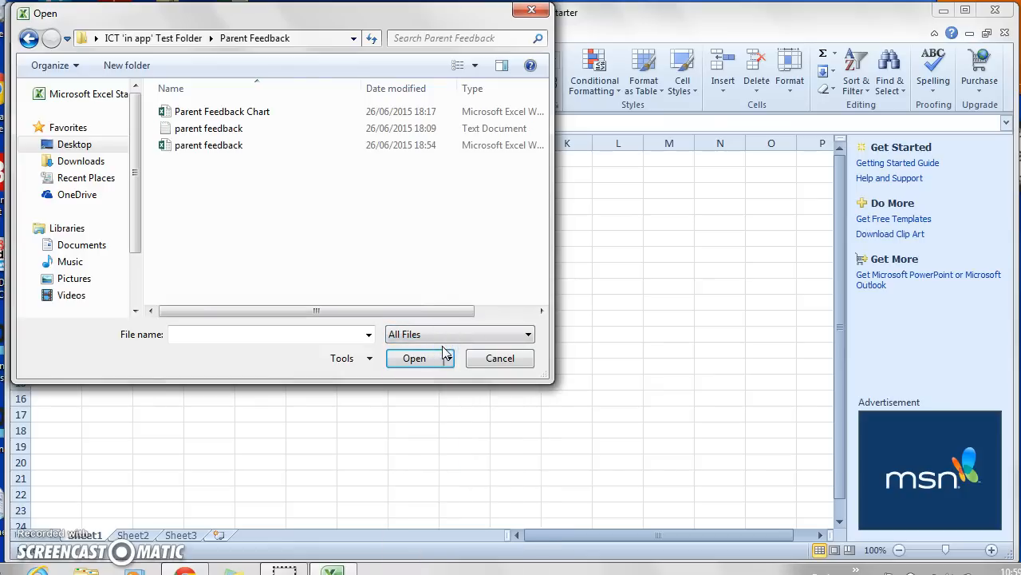
left_click(209, 143)
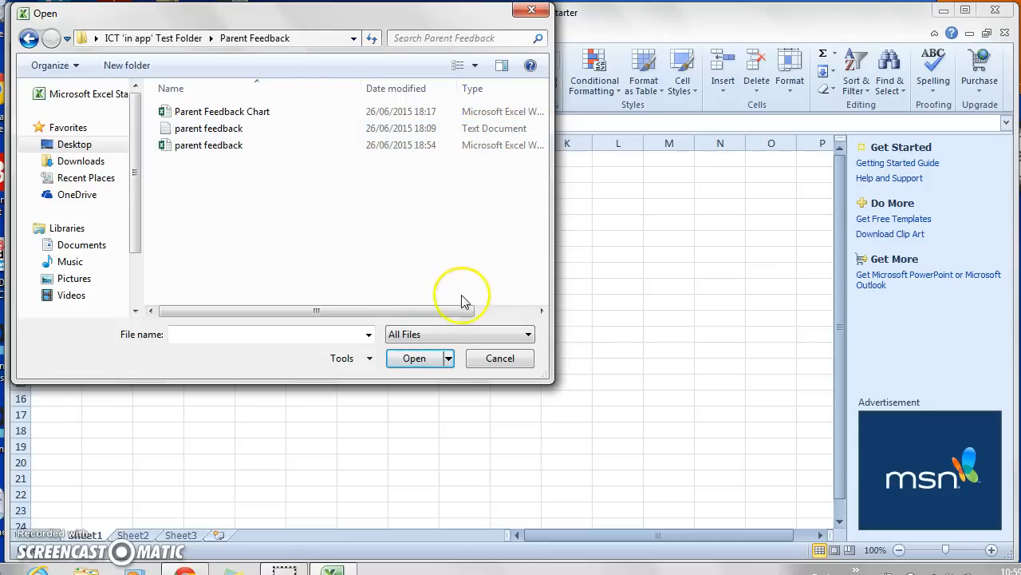
mouse_move(415, 358)
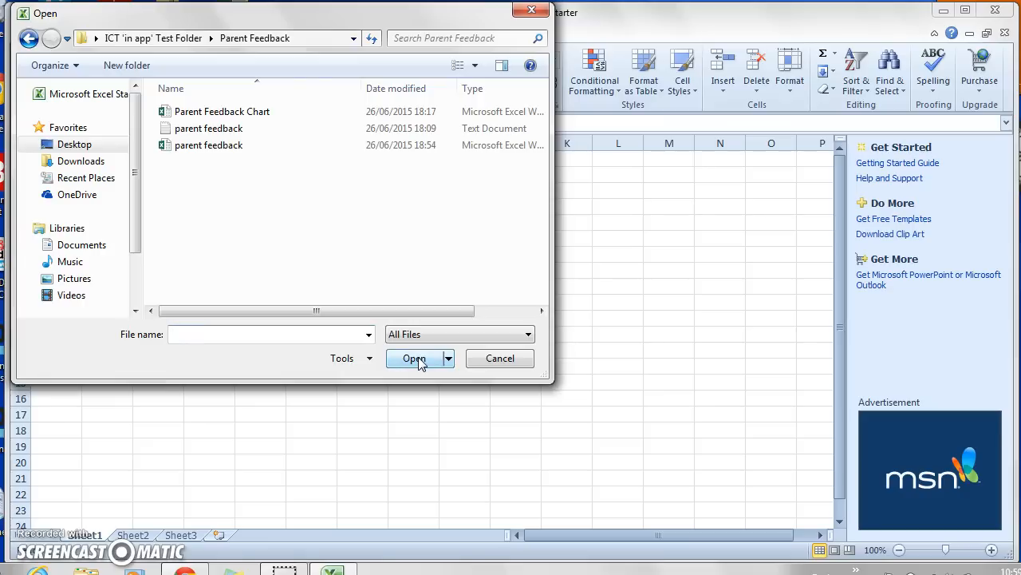
left_click(271, 333)
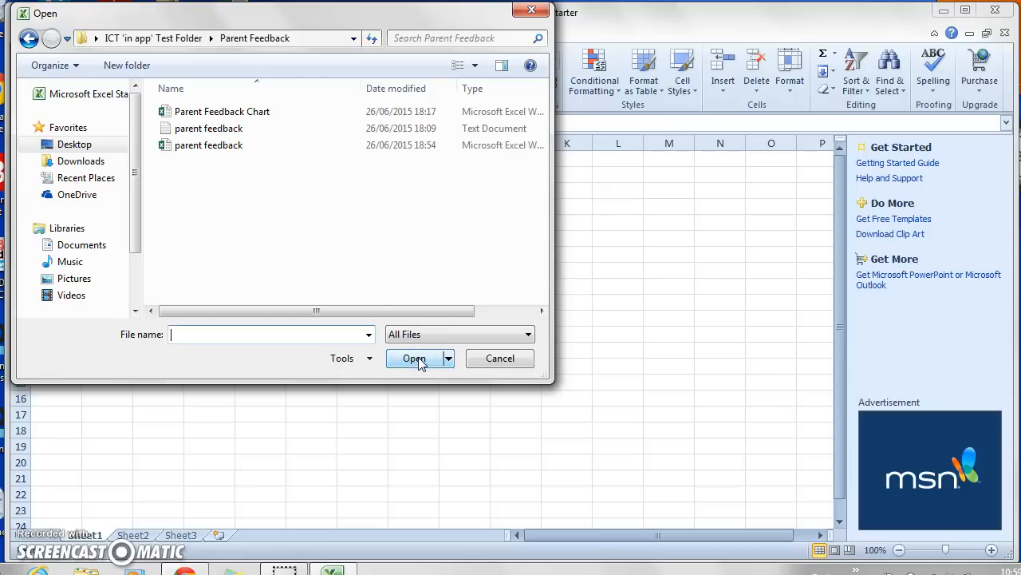
mouse_move(209, 128)
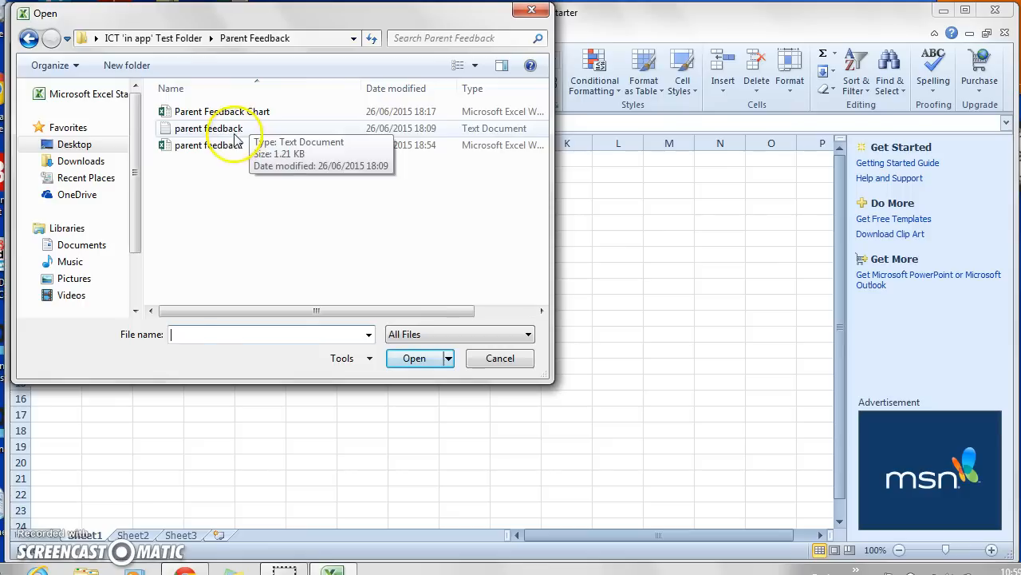
Open parent feedback.txt and keep Delimited from row 1 in wizard step 1.
left_click(415, 358)
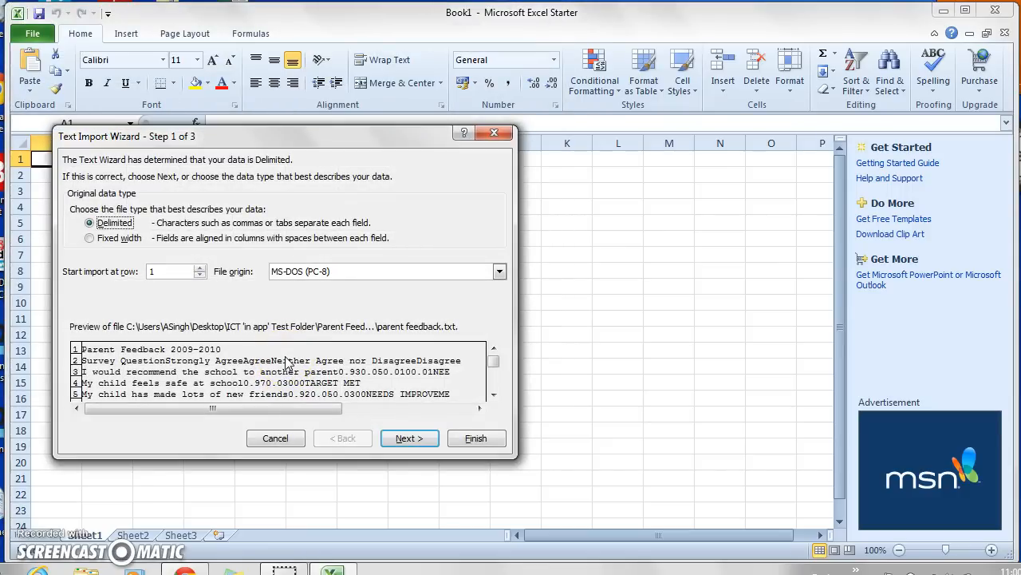
mouse_move(176, 146)
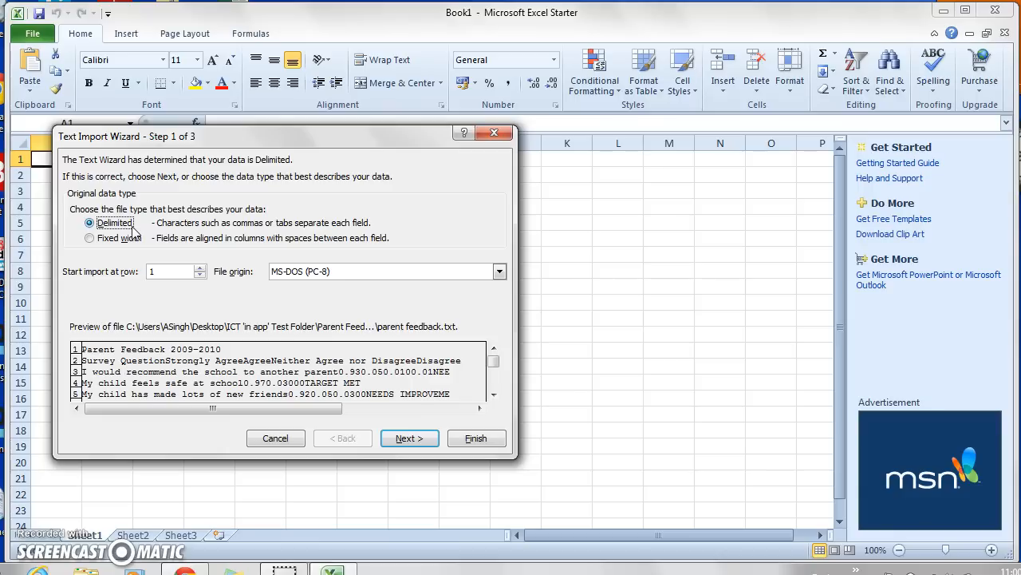
mouse_move(427, 495)
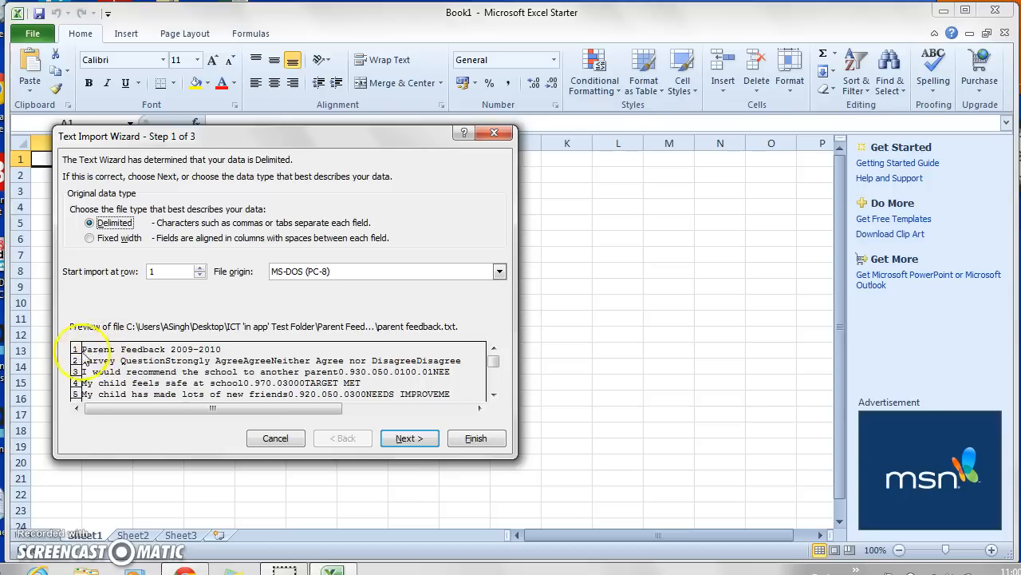
mouse_move(254, 335)
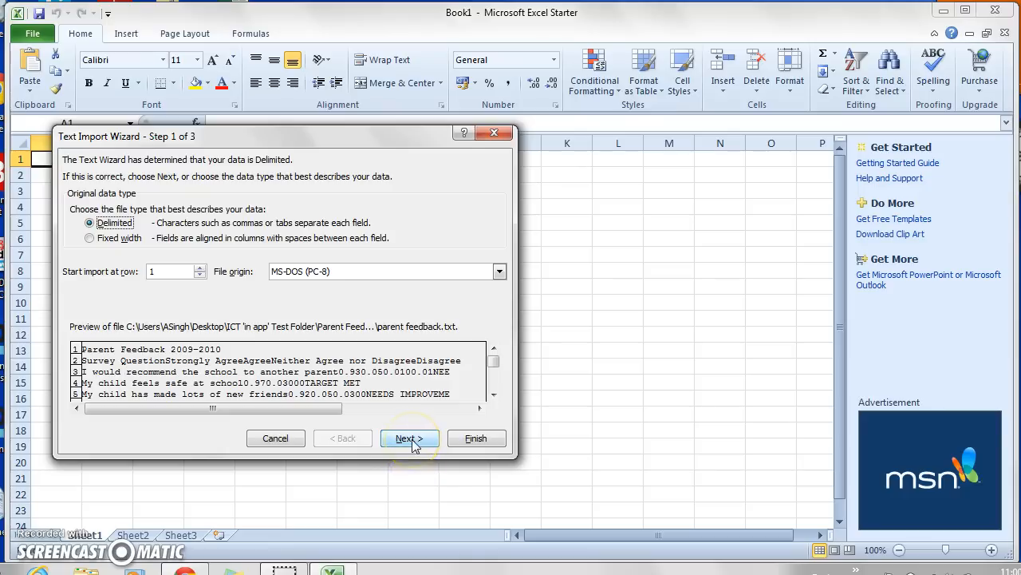
left_click(409, 437)
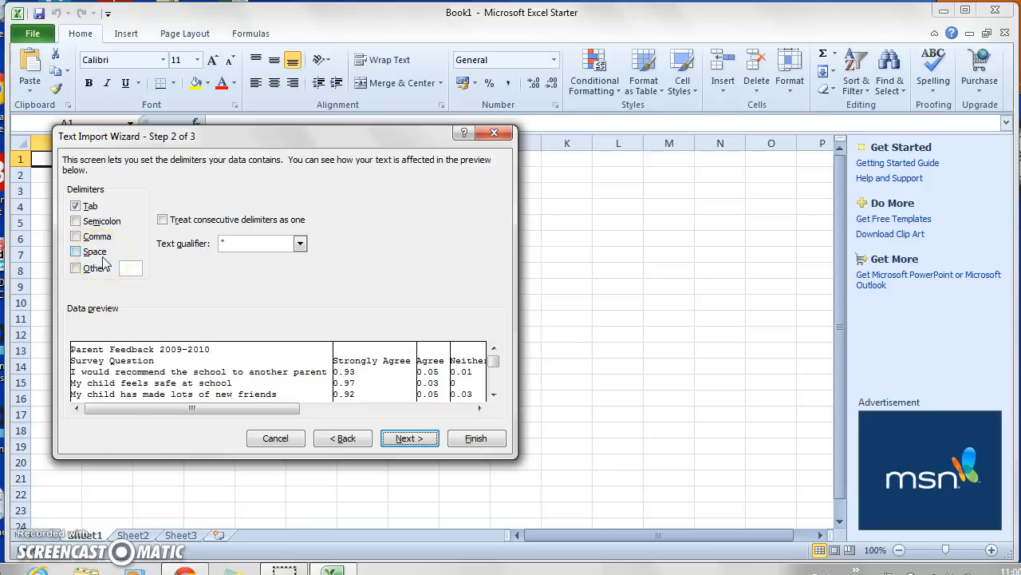
Tick Tab, Semicolon and Comma as delimiters, trying Space and leaving it unticked.
left_click(77, 236)
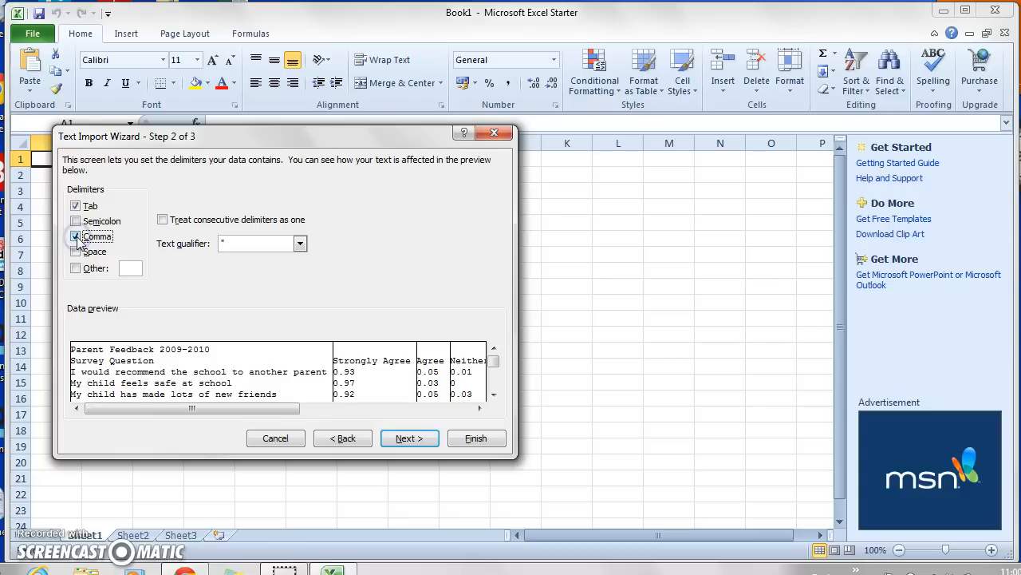
left_click(76, 220)
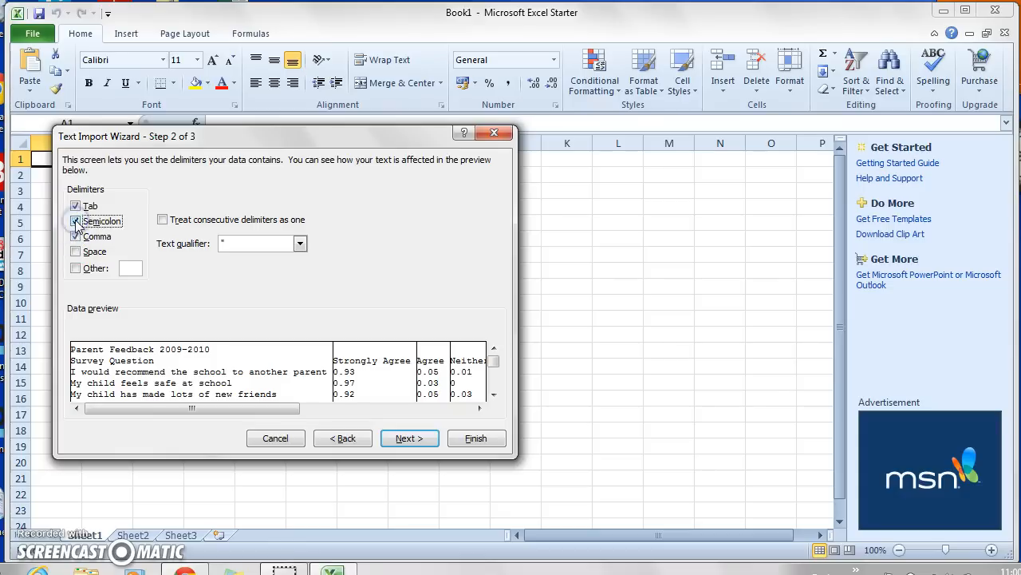
left_click(75, 236)
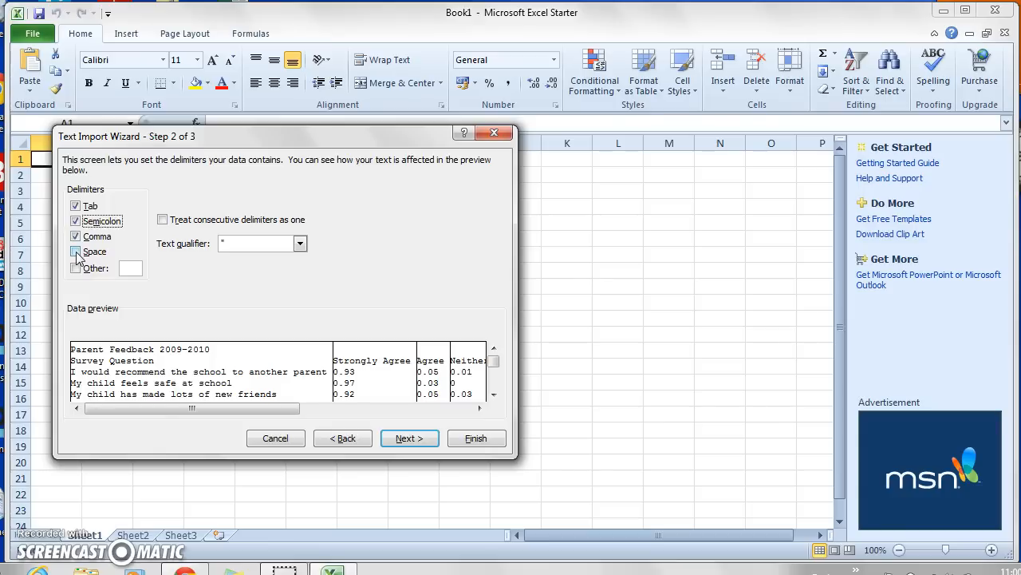
left_click(76, 252)
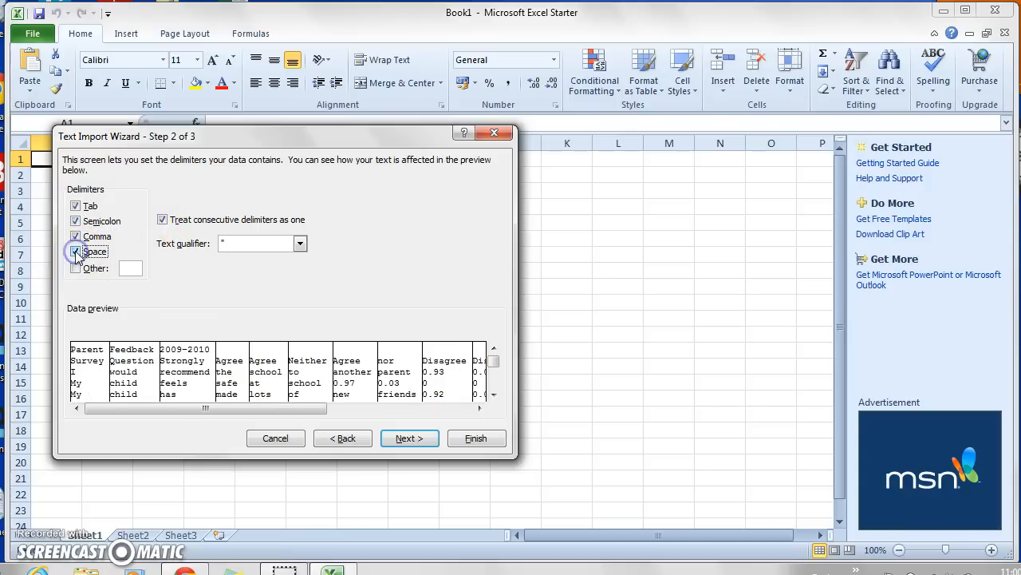
left_click(75, 252)
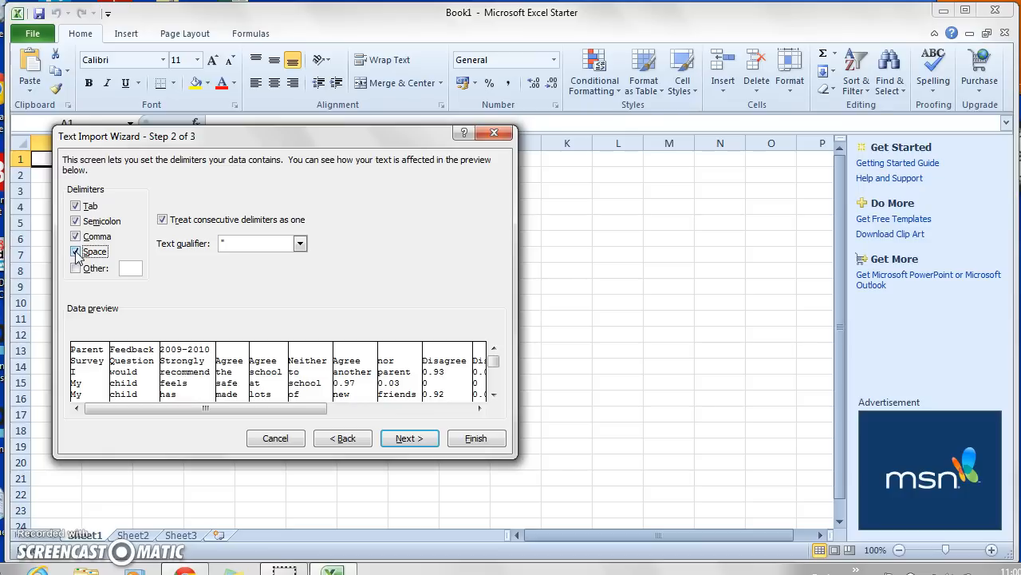
left_click(75, 252)
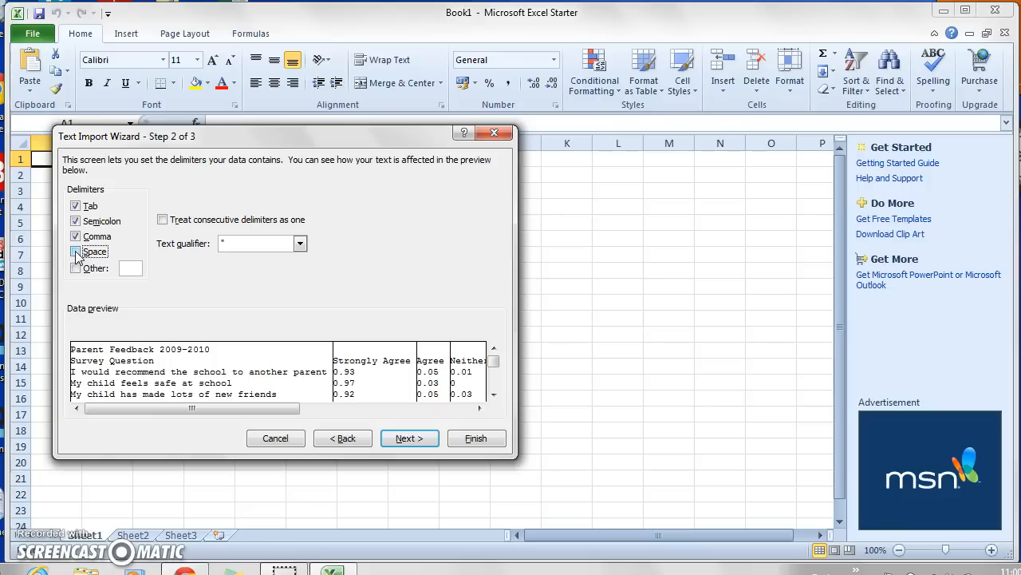
left_click(75, 252)
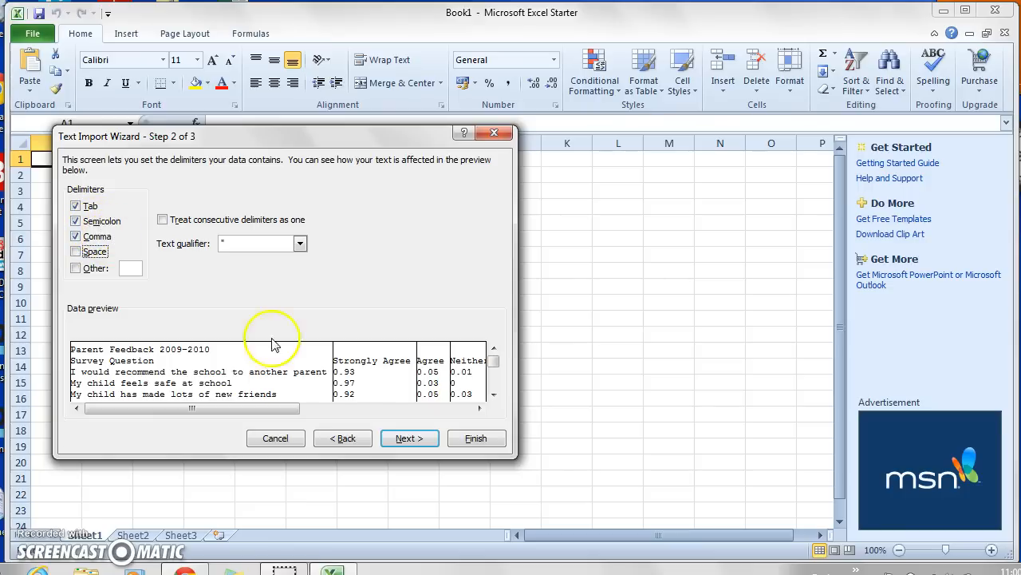
Advance to wizard step 3 and keep the column data format as General.
left_click(409, 437)
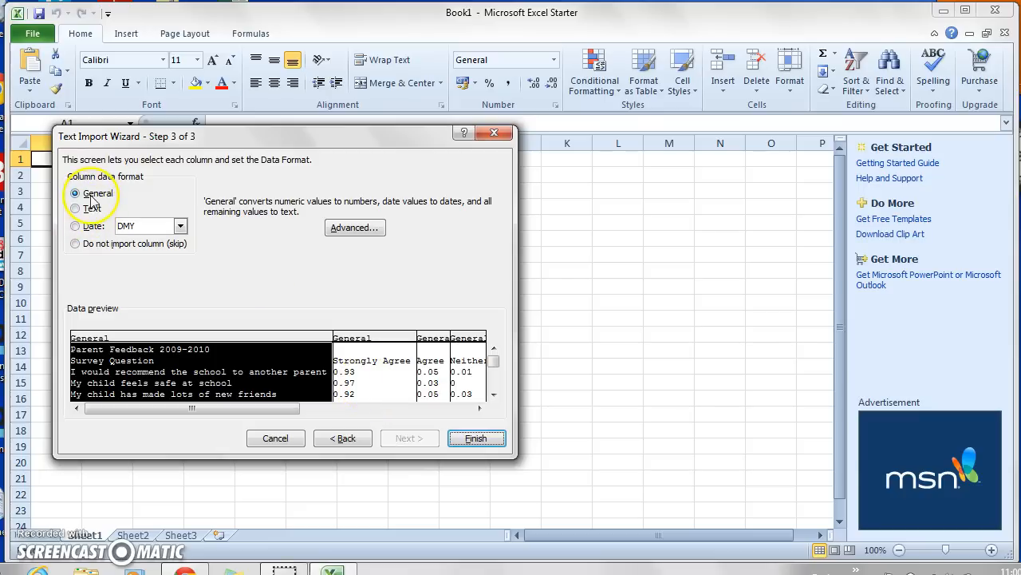
mouse_move(111, 200)
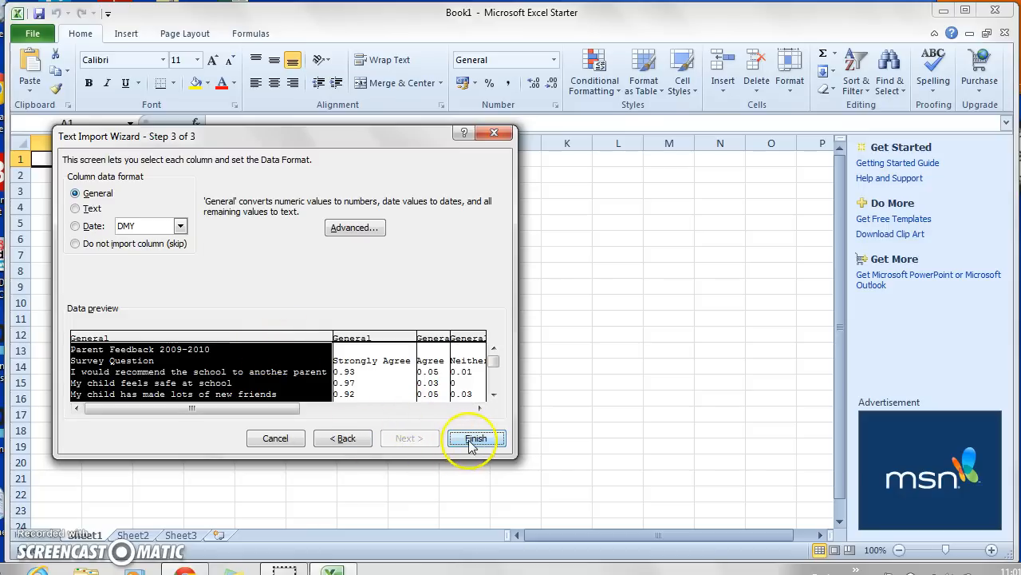
Finish the import into worksheet columns and bring up the File information page to save.
left_click(476, 437)
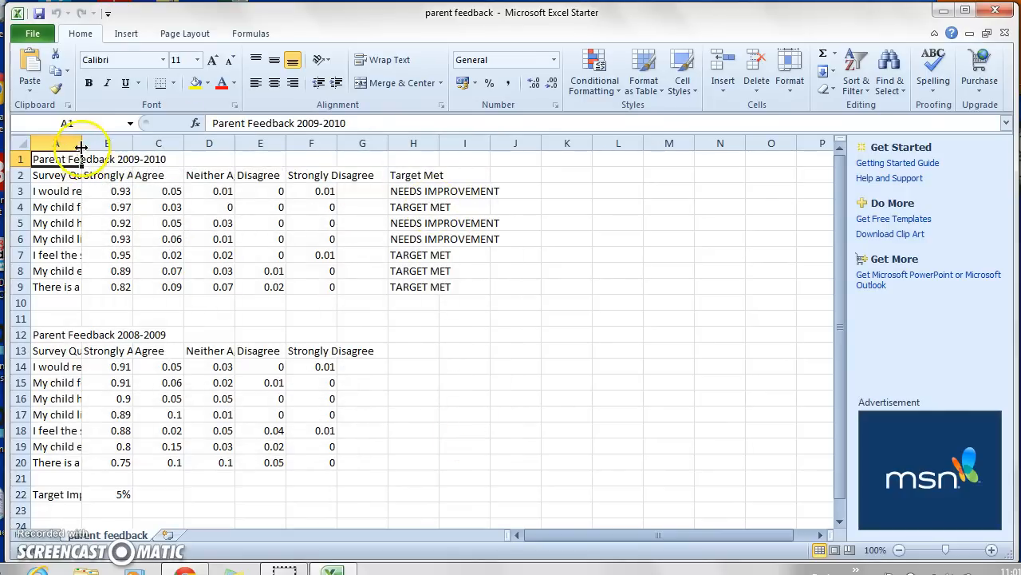
left_click(32, 34)
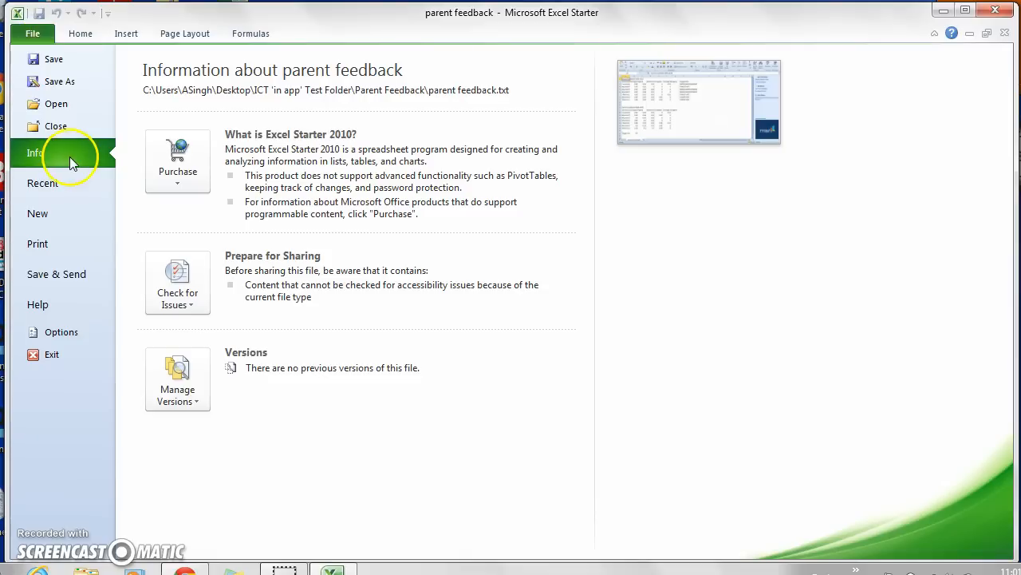
mouse_move(61, 81)
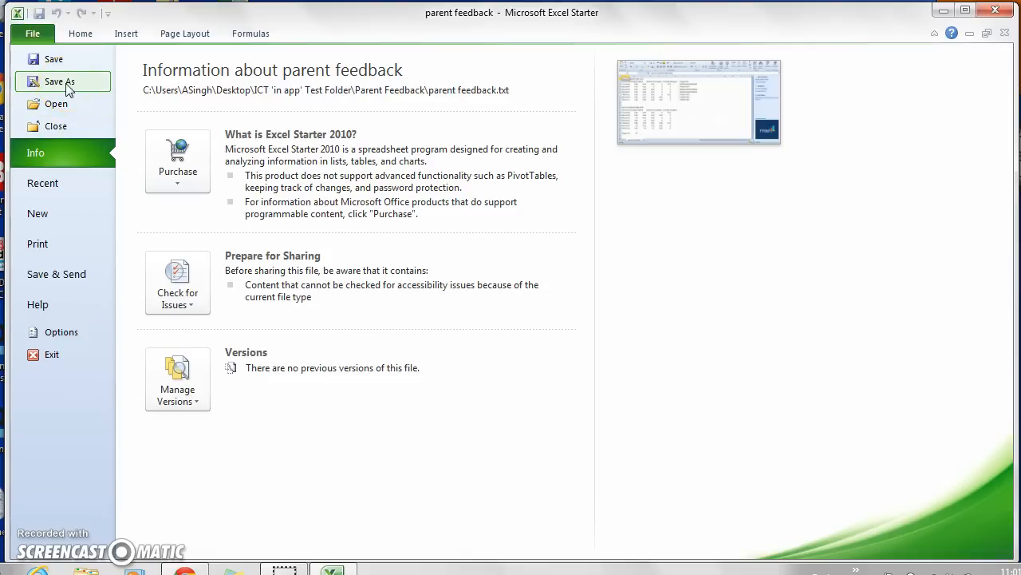